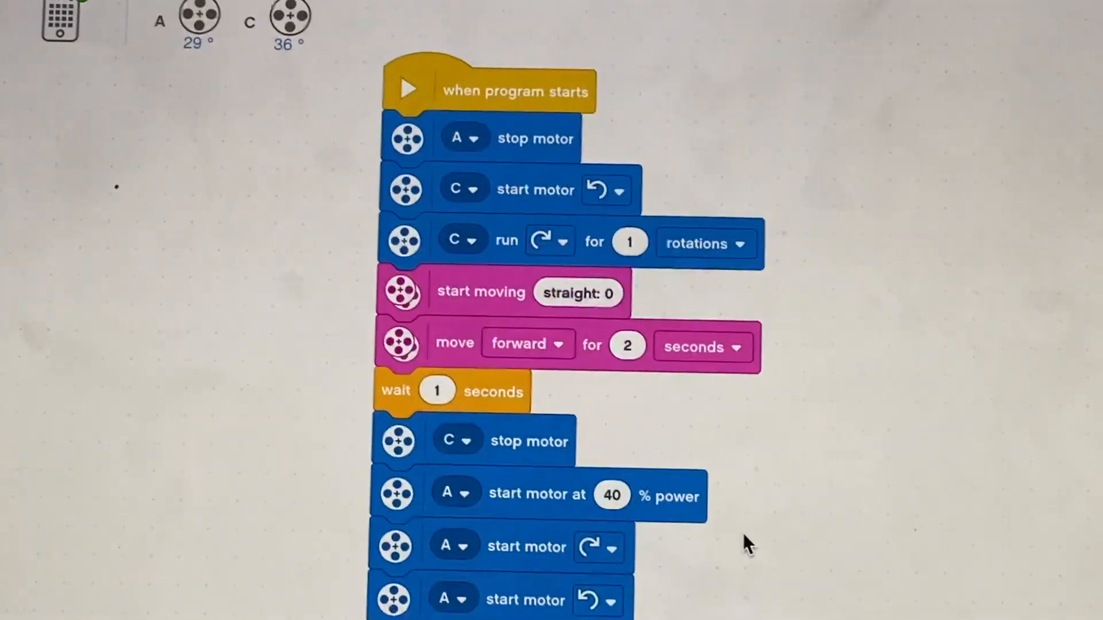
scroll("down", 3)
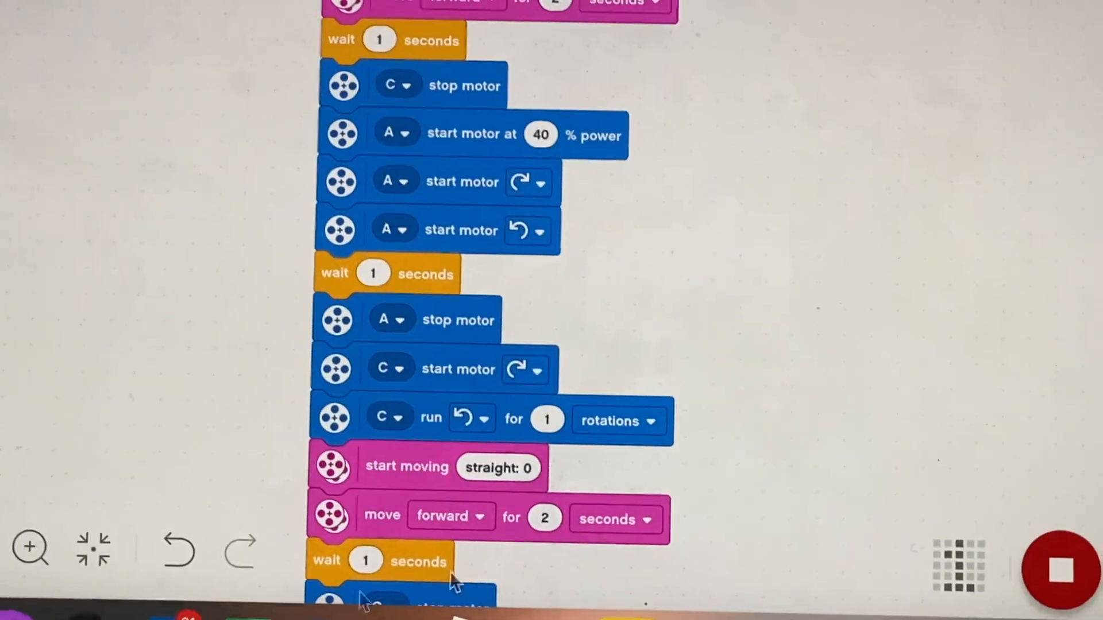